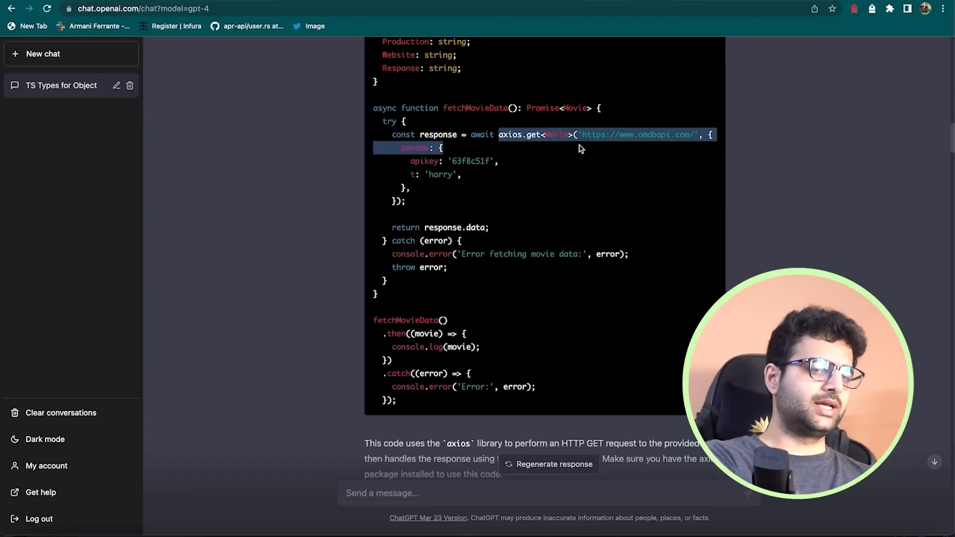
pyautogui.write('can u')
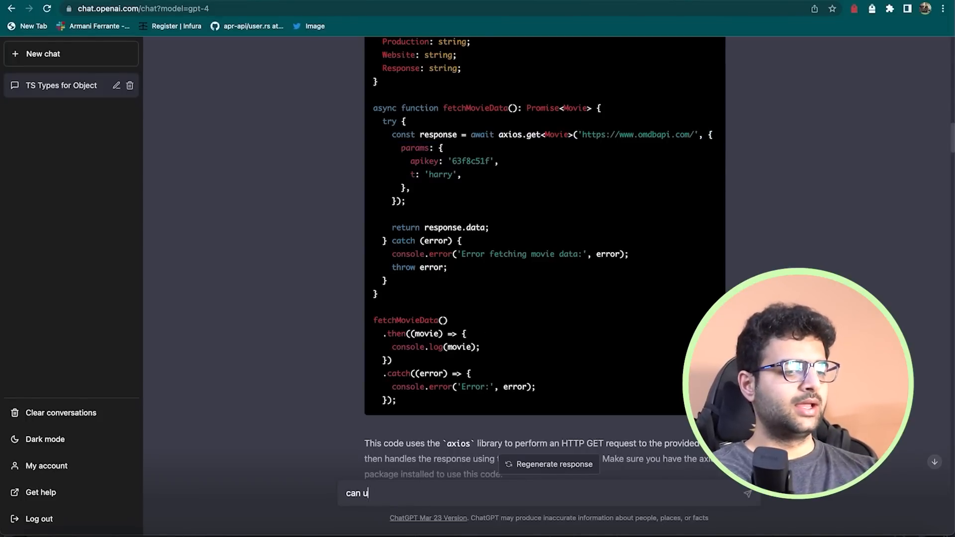
pyautogui.write('create a ts clien')
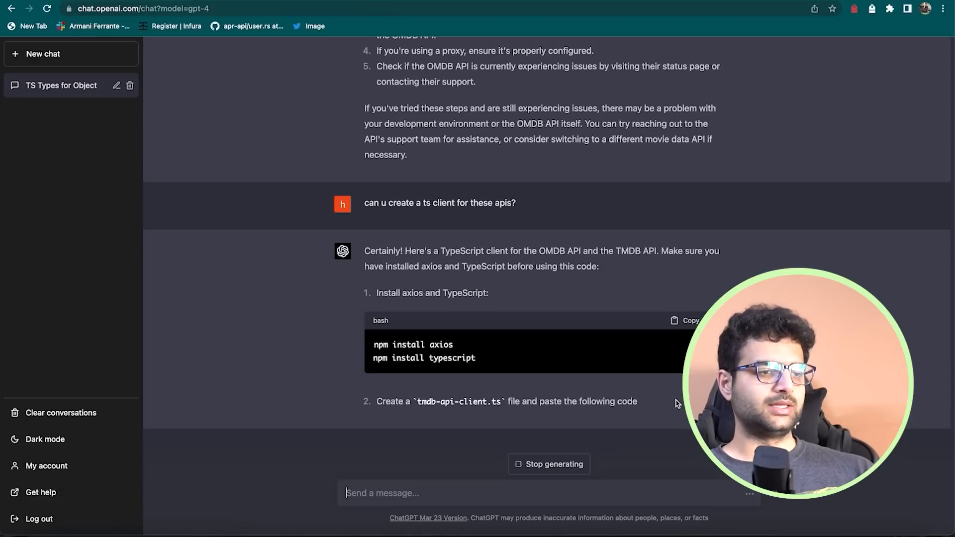
pyautogui.scroll(-3)
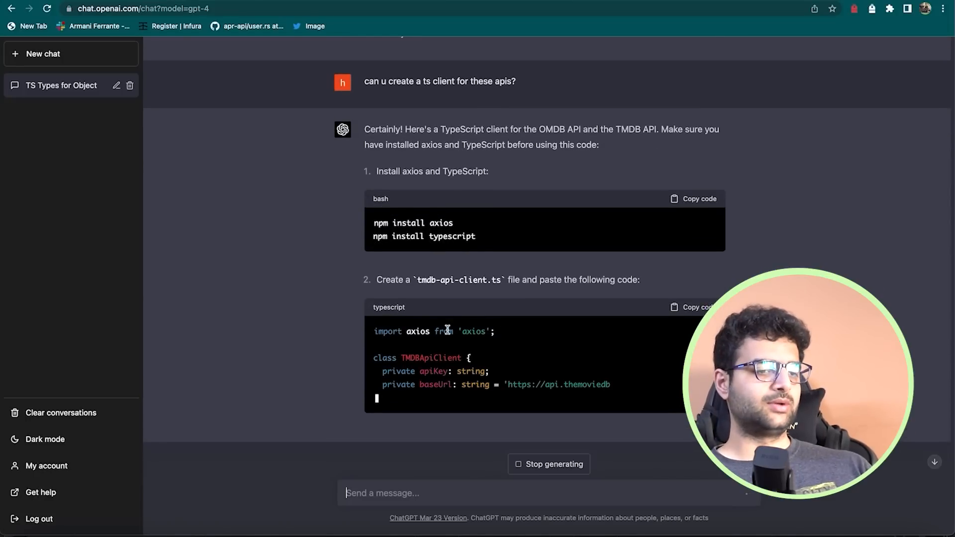
pyautogui.scroll(-3)
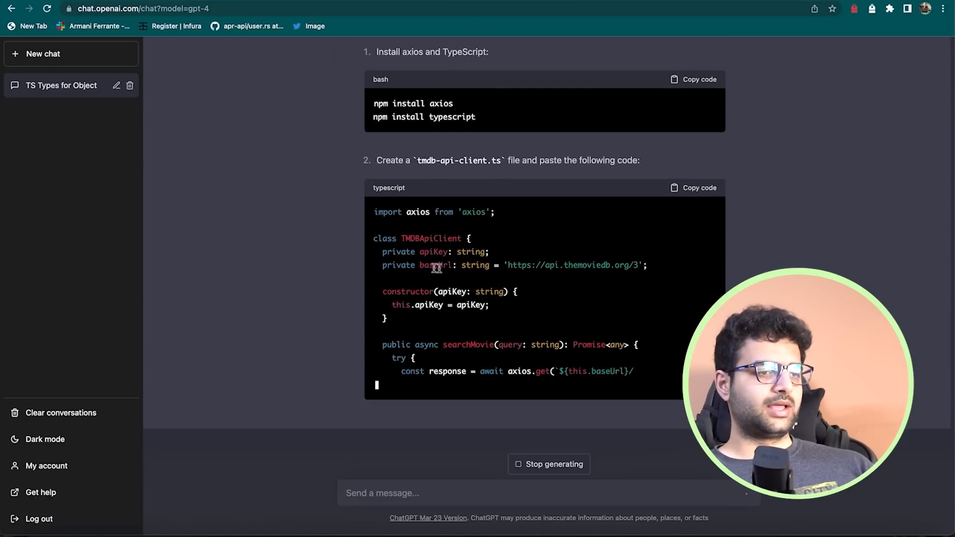
pyautogui.scroll(-3)
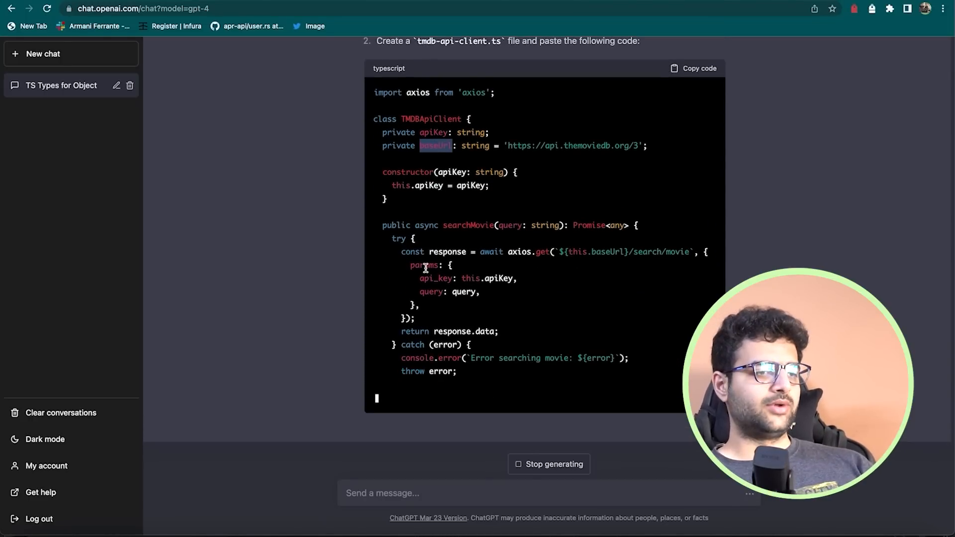
pyautogui.scroll(-3)
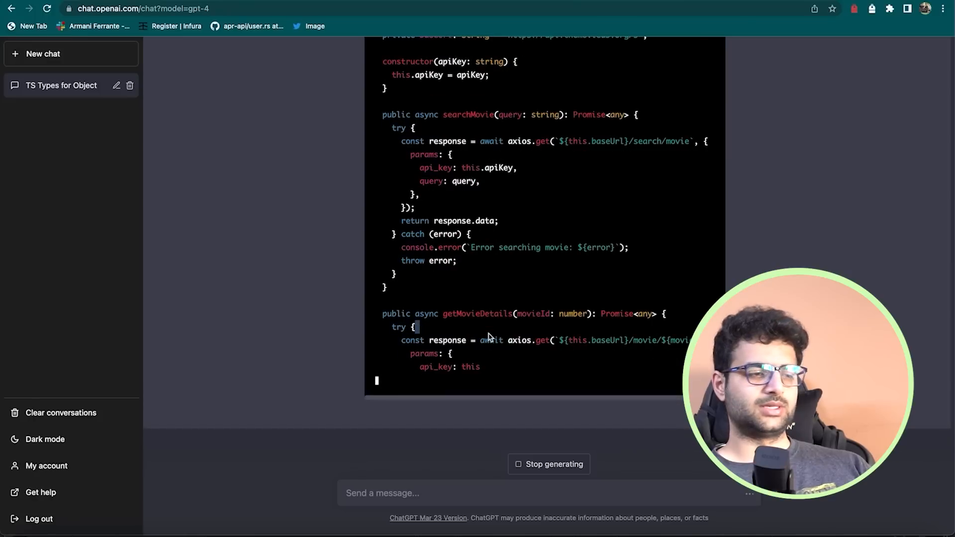
pyautogui.scroll(-3)
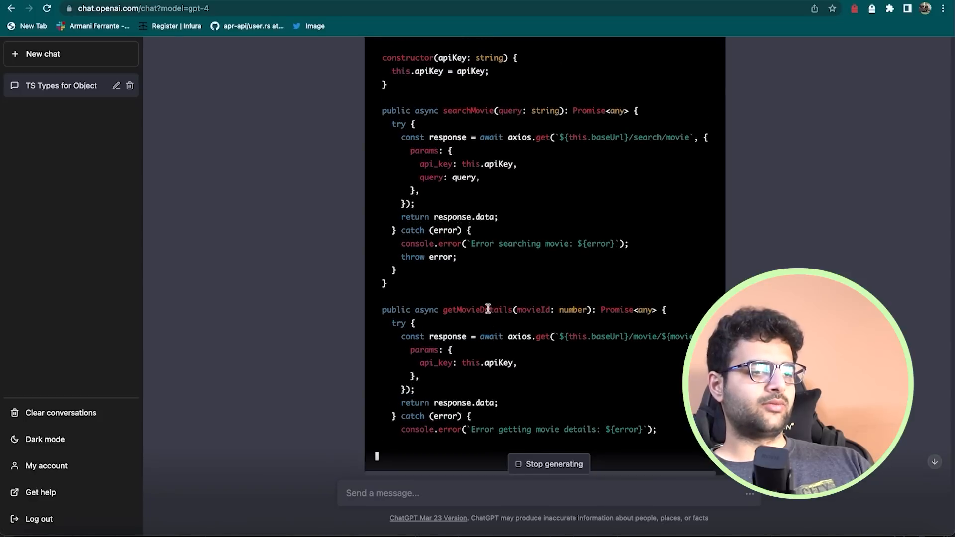
pyautogui.scroll(3)
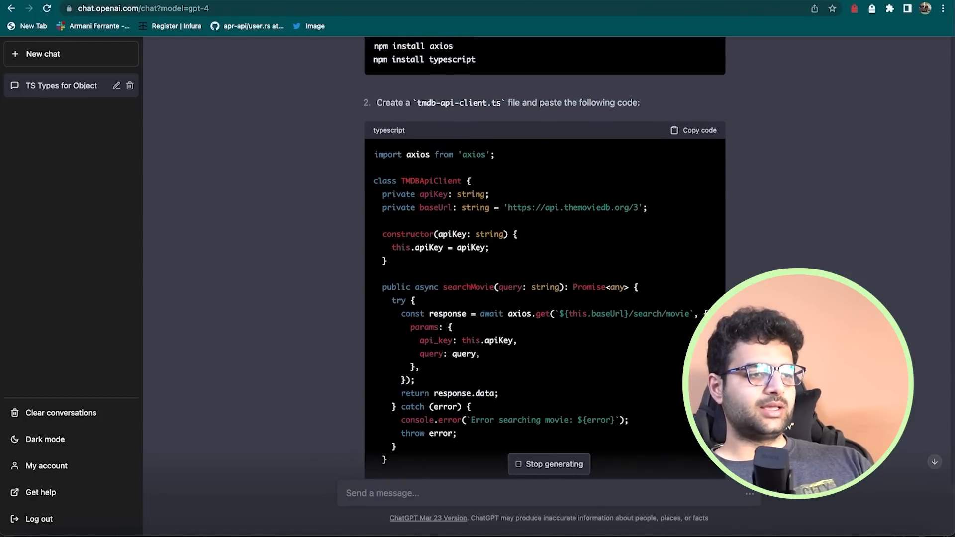